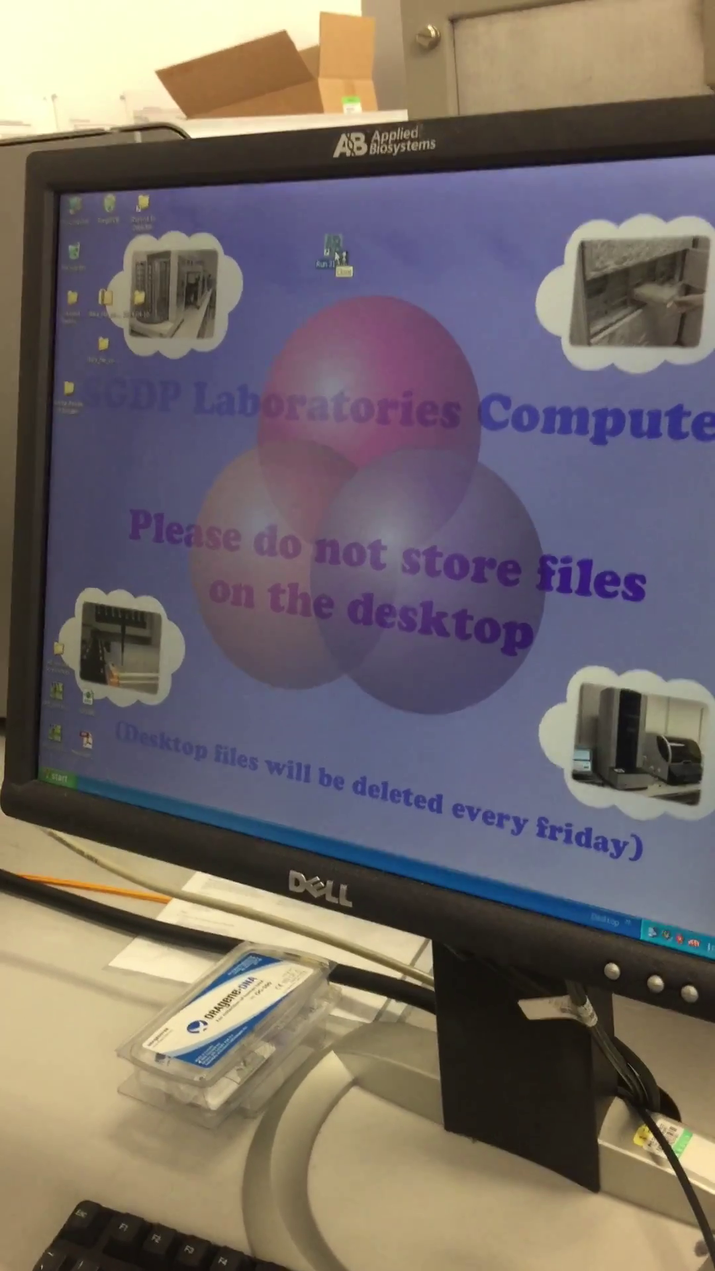
Launch the 3130xl Data Collection Software from its desktop shortcut
{"action": "double_click", "coordinate": [323, 251]}
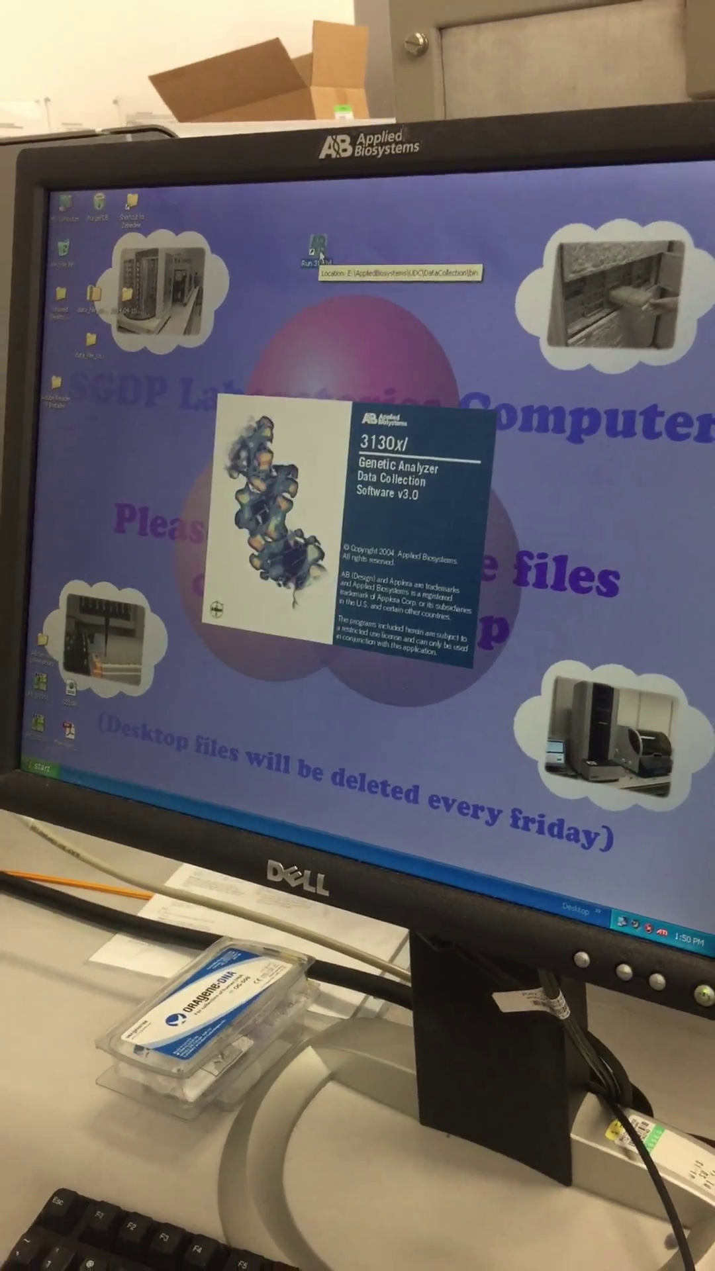